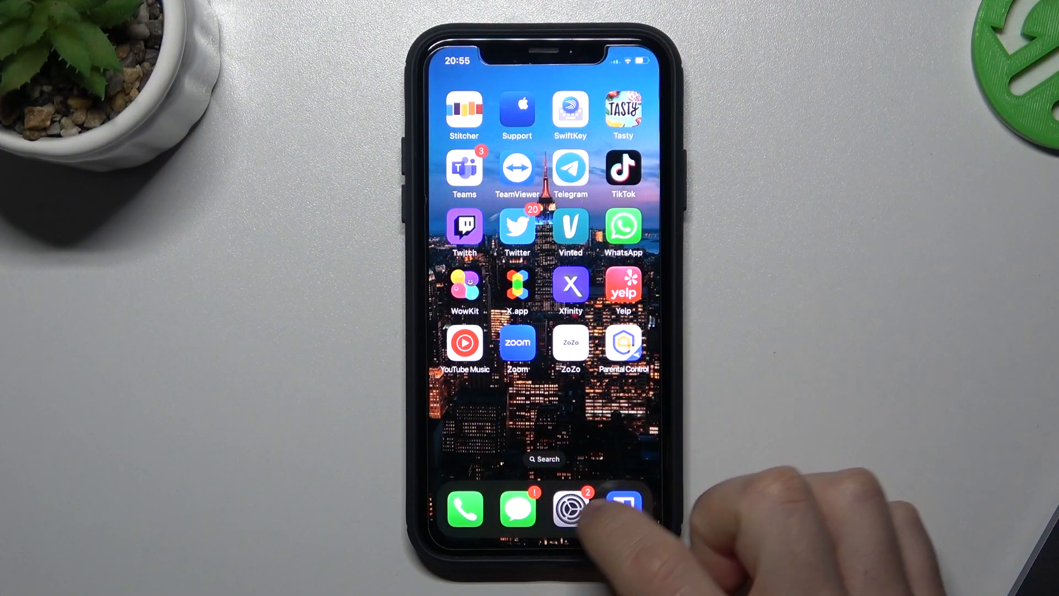
Launch Settings from the dock to reach the AirDrop receiving options.
{"action": "left_click", "coordinate": [570, 508]}
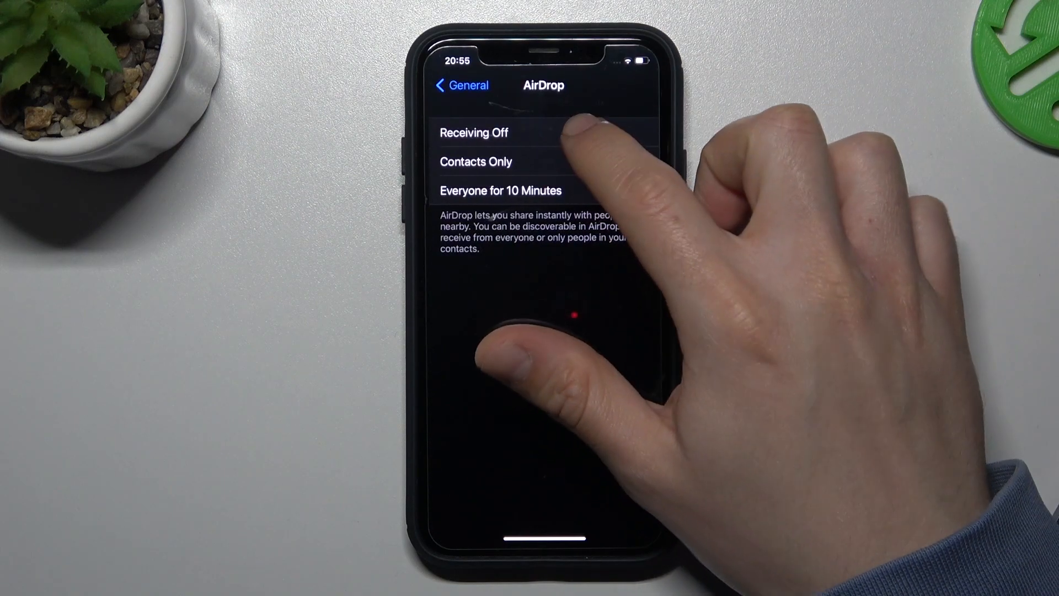
Choose Receiving Off for AirDrop and go back to General.
{"action": "left_click", "coordinate": [473, 132]}
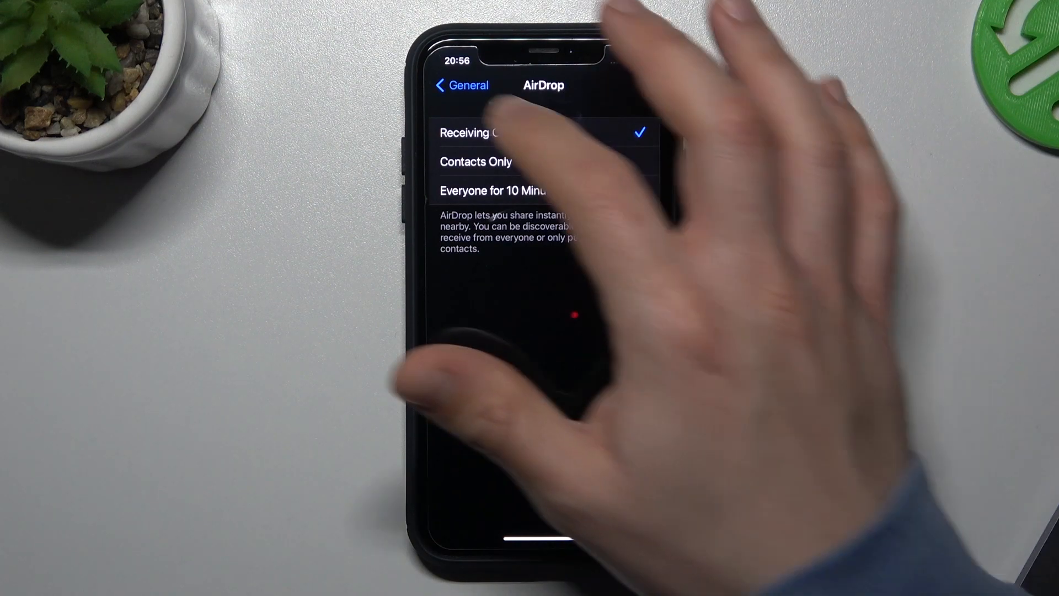
{"action": "left_click", "coordinate": [462, 85]}
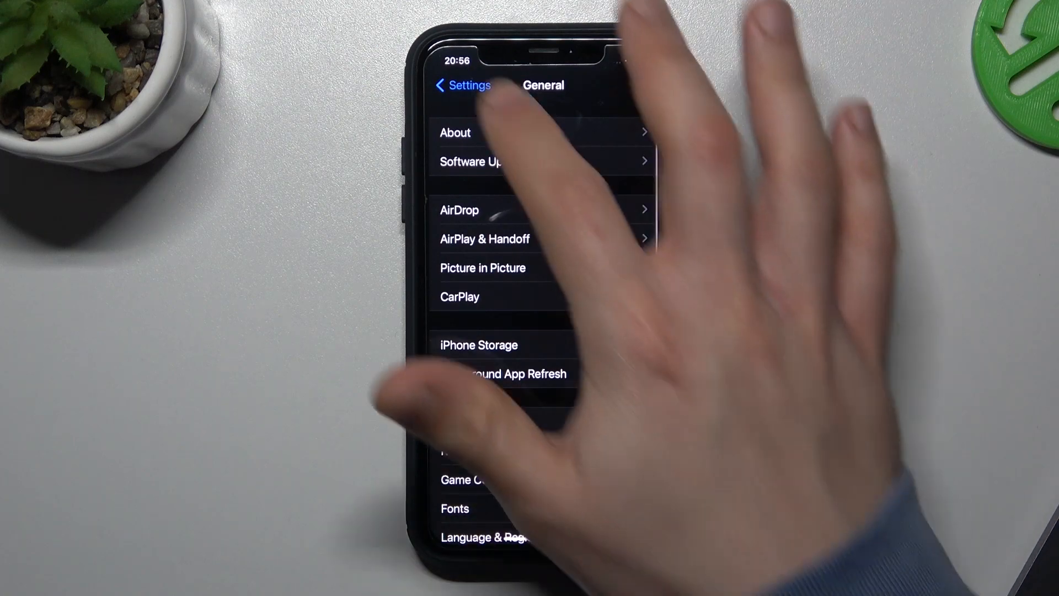
Go back to the main Settings list and open Screen Time.
{"action": "left_click", "coordinate": [461, 85]}
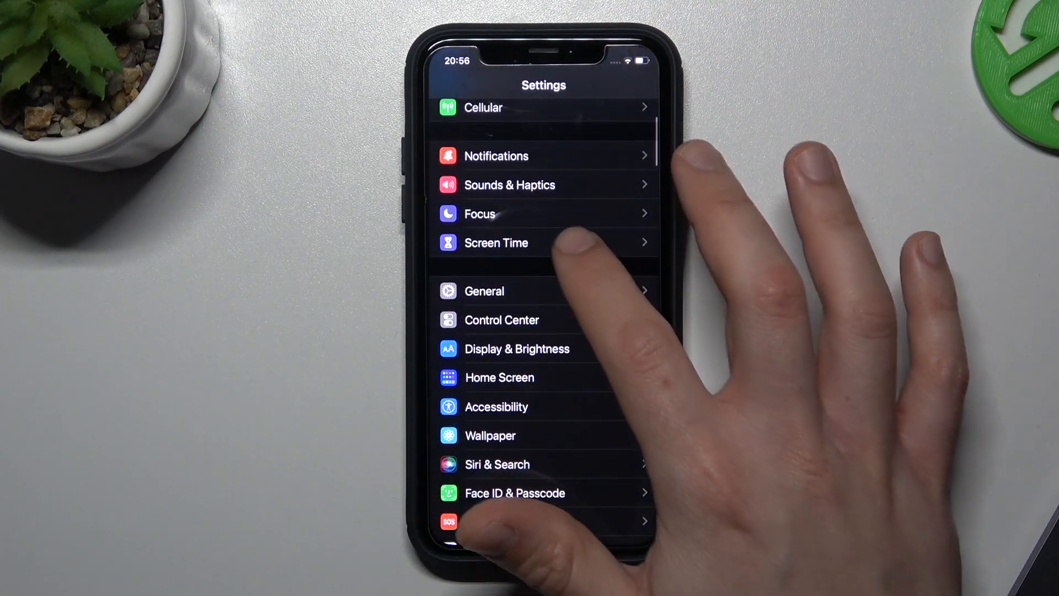
{"action": "left_click", "coordinate": [496, 243]}
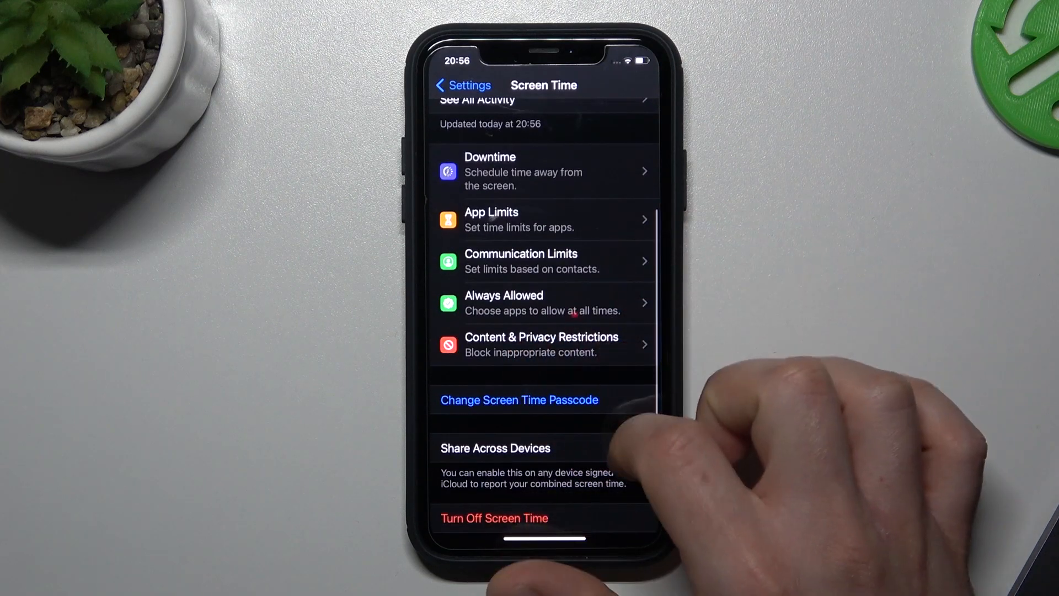
{"action": "scroll", "scroll_direction": "down", "scroll_amount": 3}
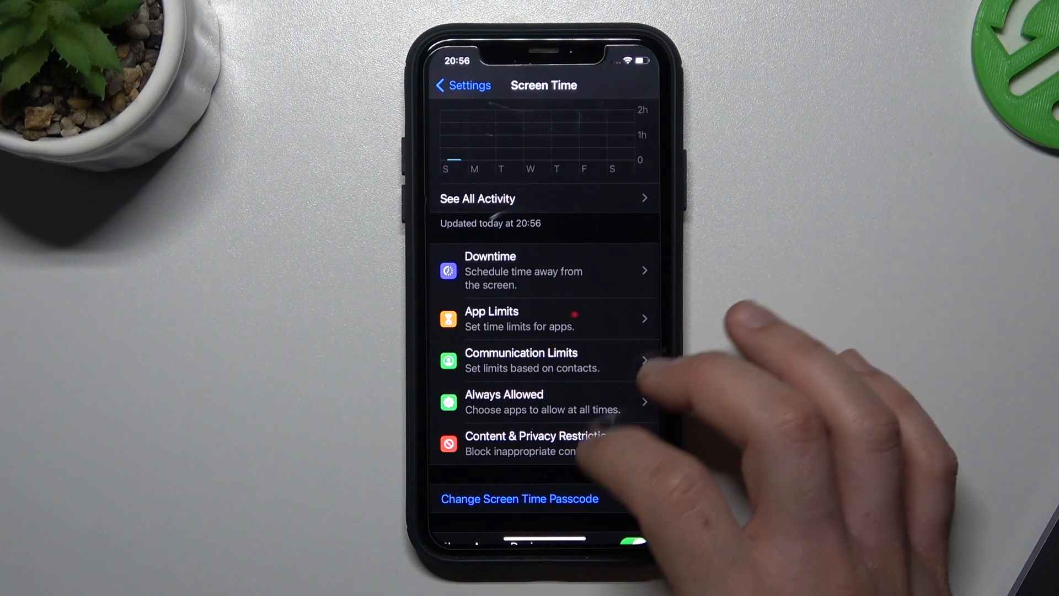
Under Content & Privacy Restrictions, switch AirDrop off in Allowed Apps.
{"action": "left_click", "coordinate": [535, 443]}
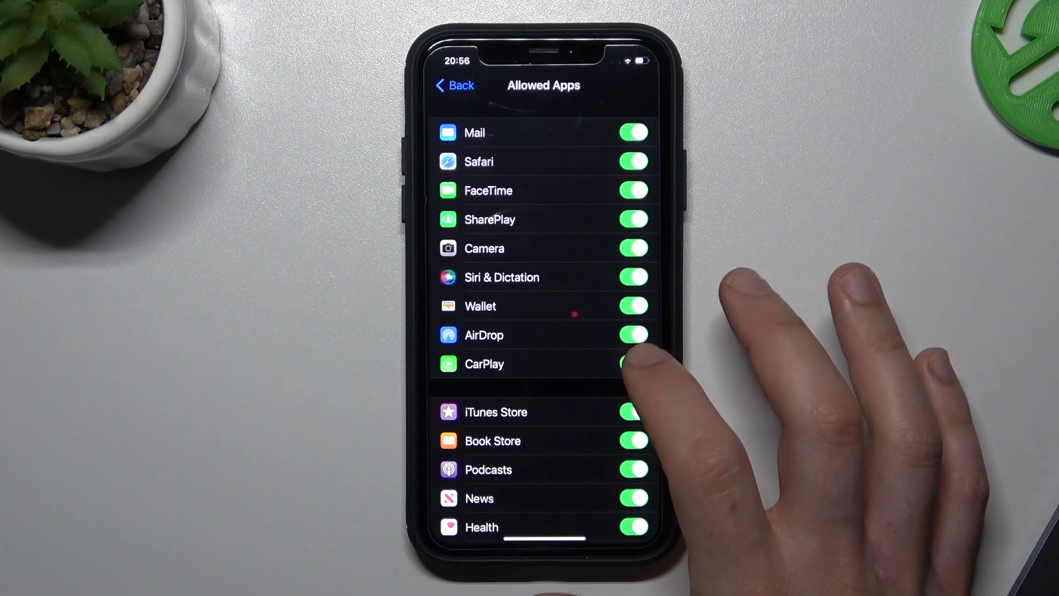
{"action": "left_click", "coordinate": [632, 335]}
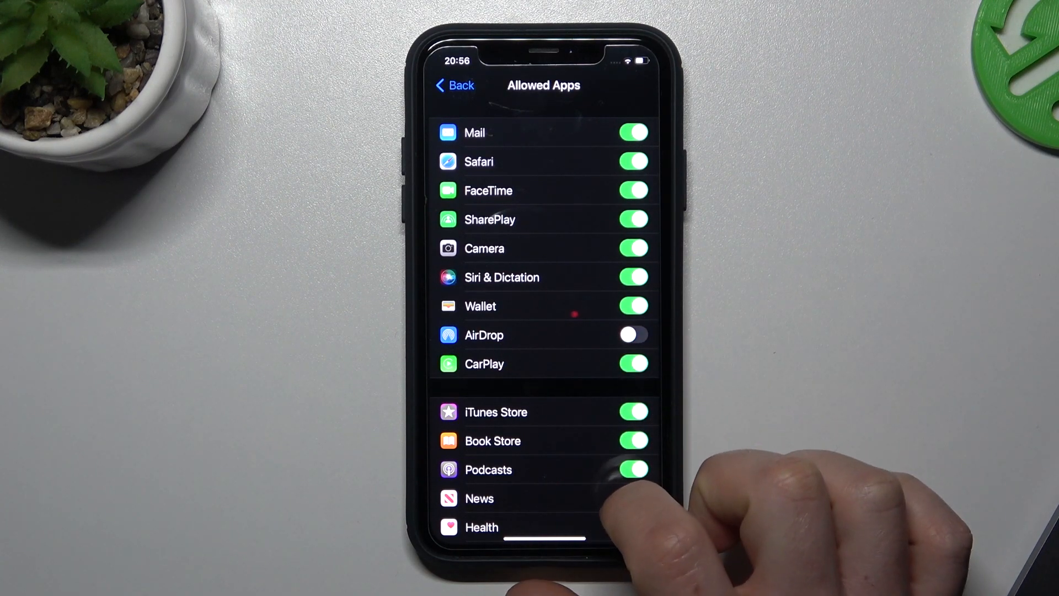